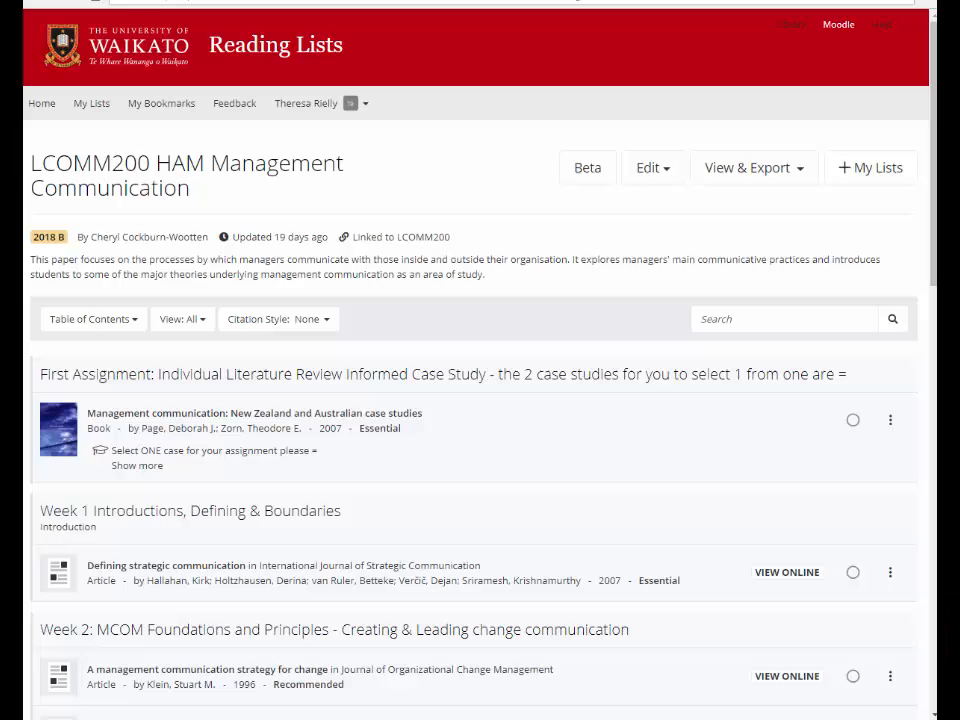
Step: Add the LCOMM200 HAM Management Communication list to My Lists via '+ My Lists'
{"action": "scroll", "scroll_direction": "down", "scroll_amount": 3}
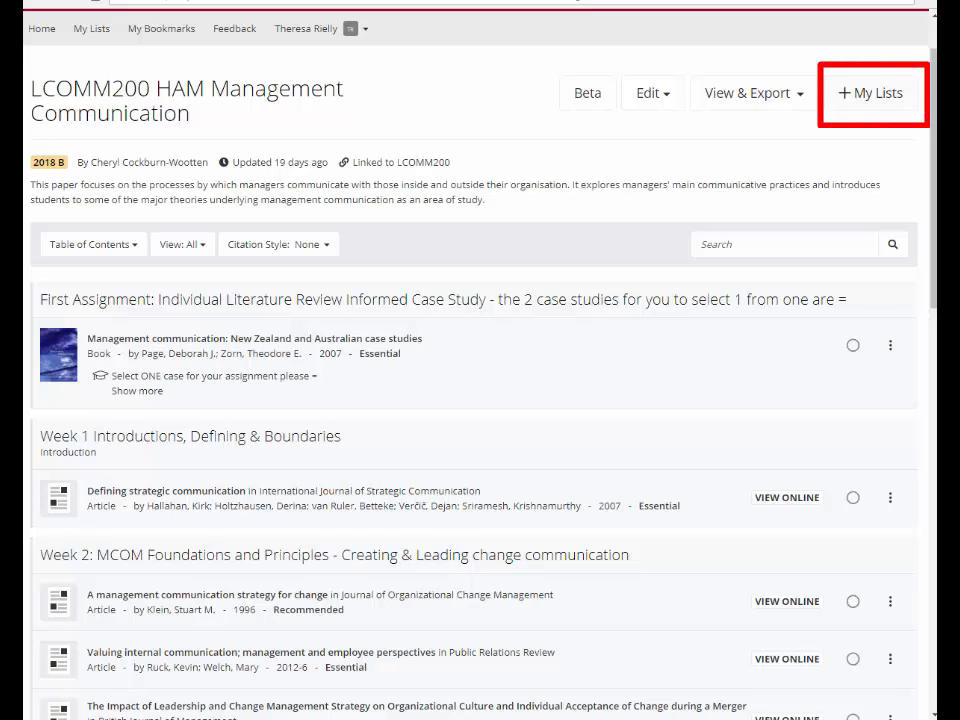
{"action": "left_click", "coordinate": [872, 92]}
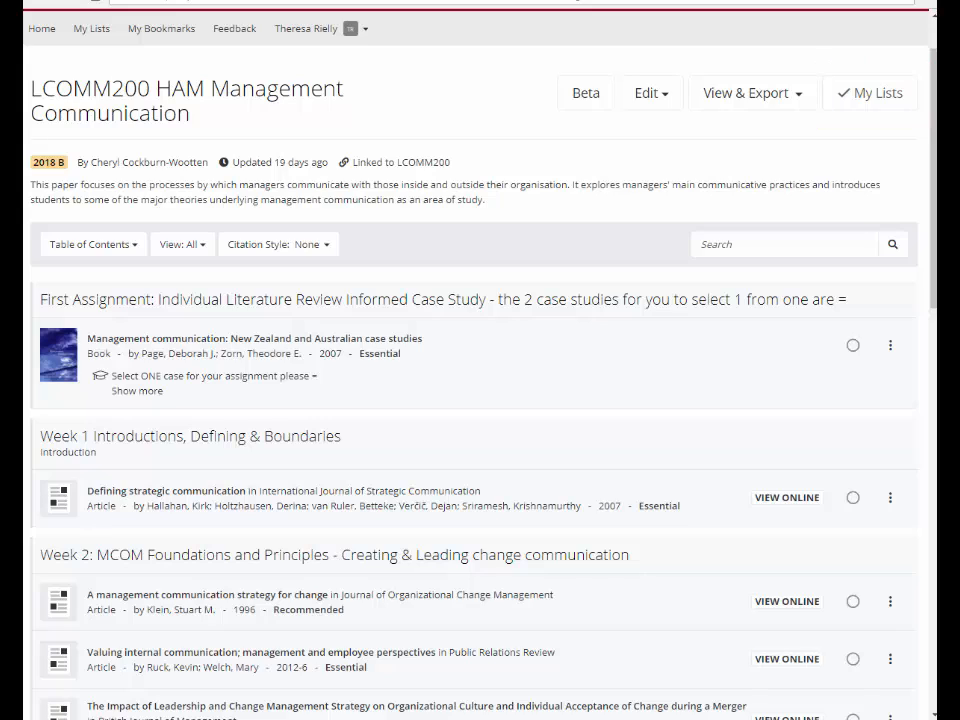
Step: Scroll past Week 2 to the Week 3–5 readings, reaching the globalization book
{"action": "scroll", "scroll_direction": "down", "scroll_amount": 3}
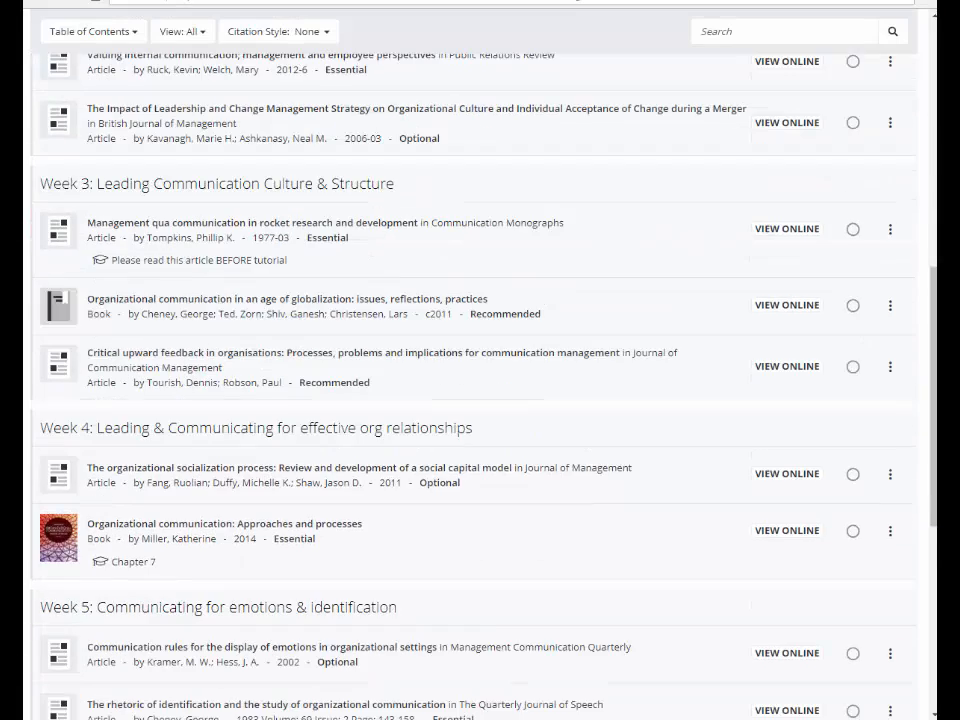
{"action": "scroll", "scroll_direction": "down", "scroll_amount": 3}
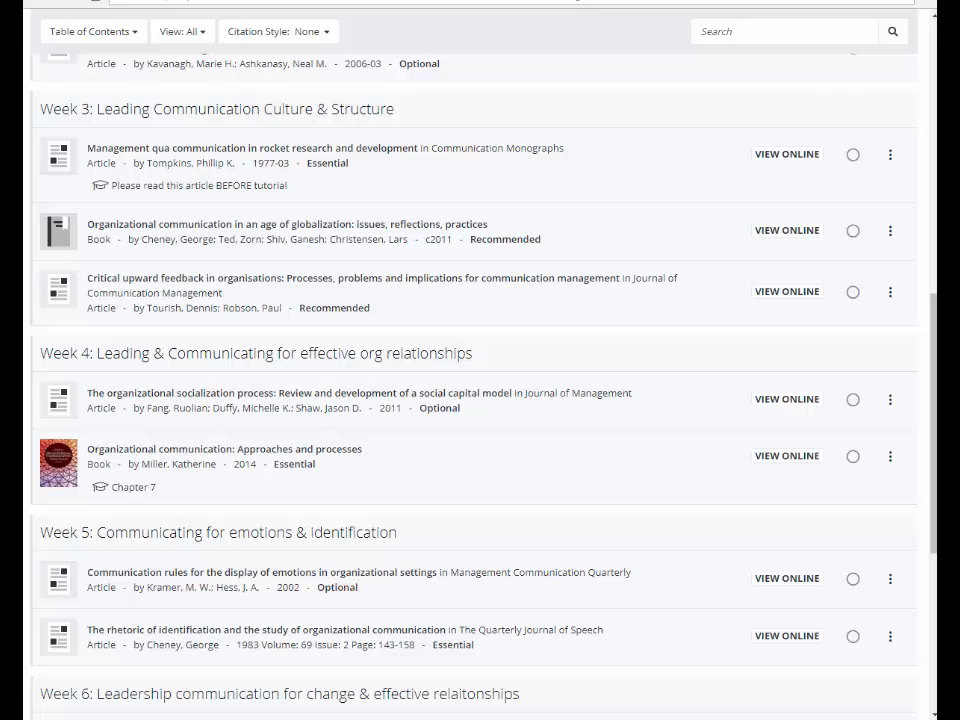
{"action": "scroll", "scroll_direction": "down", "scroll_amount": 3}
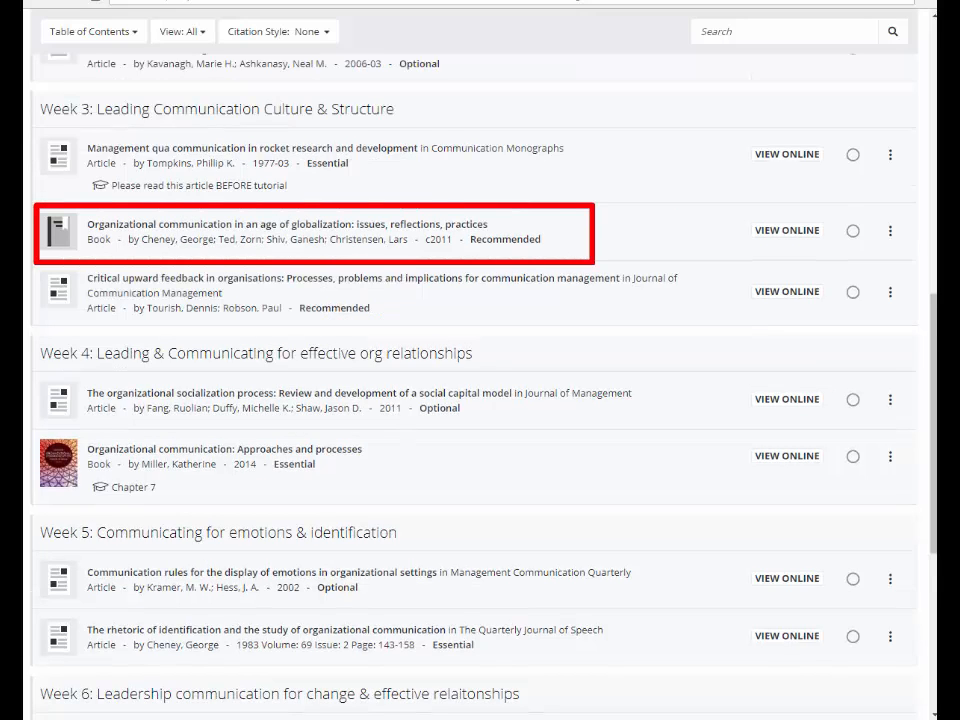
Step: Expand the globalization book's details and follow its library link to the New Zealand case studies record
{"action": "left_click", "coordinate": [290, 224]}
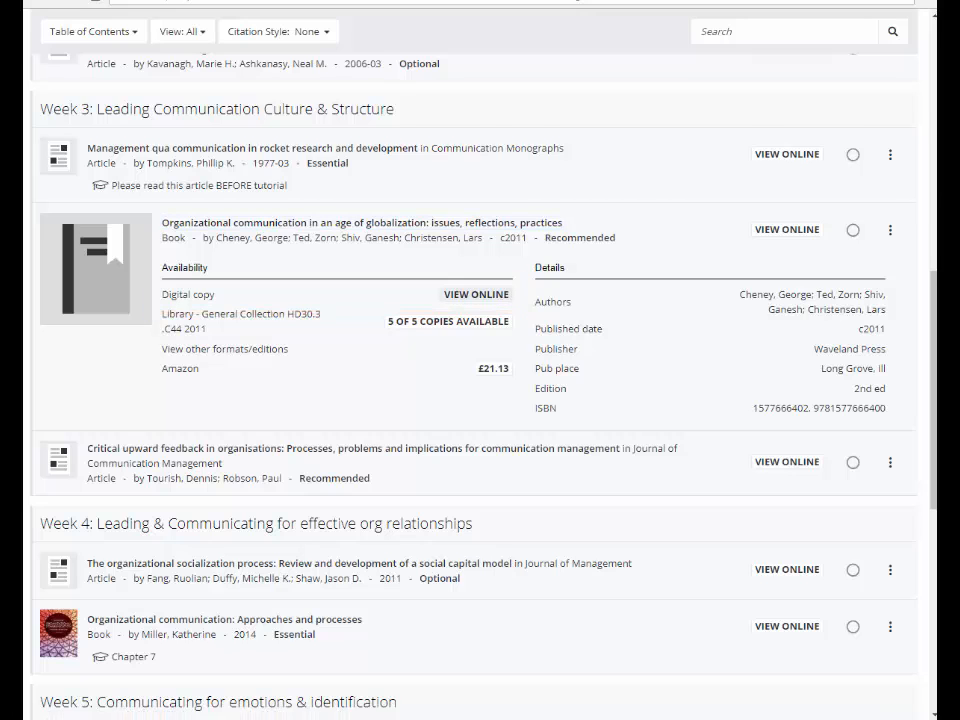
{"action": "left_click", "coordinate": [786, 228]}
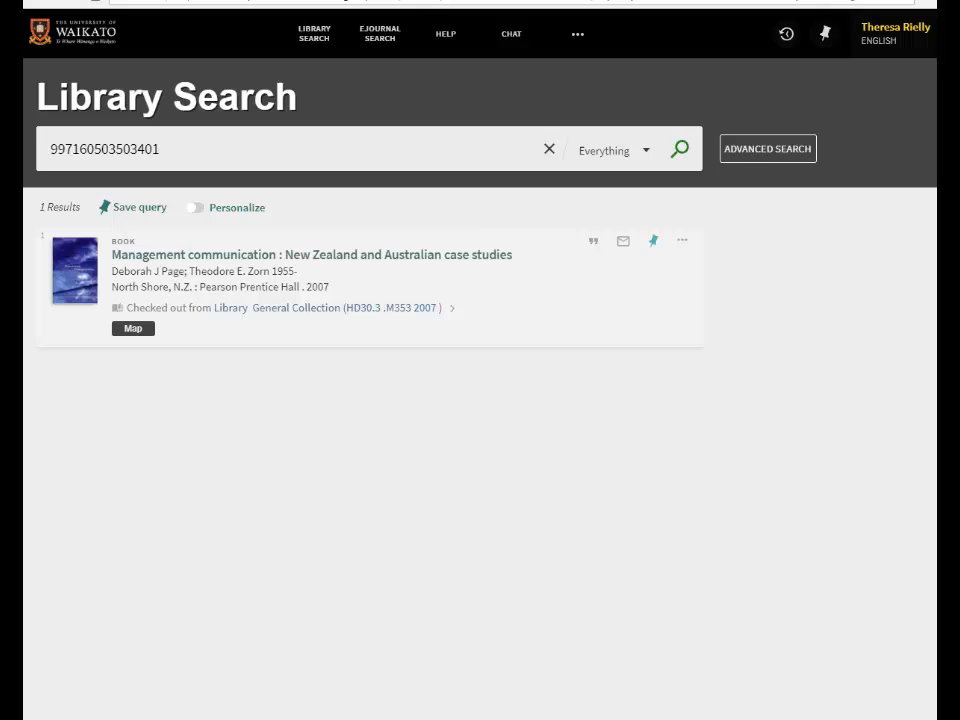
Step: Check the case studies book's copies (all four unavailable), then return to the reading list
{"action": "left_click", "coordinate": [312, 254]}
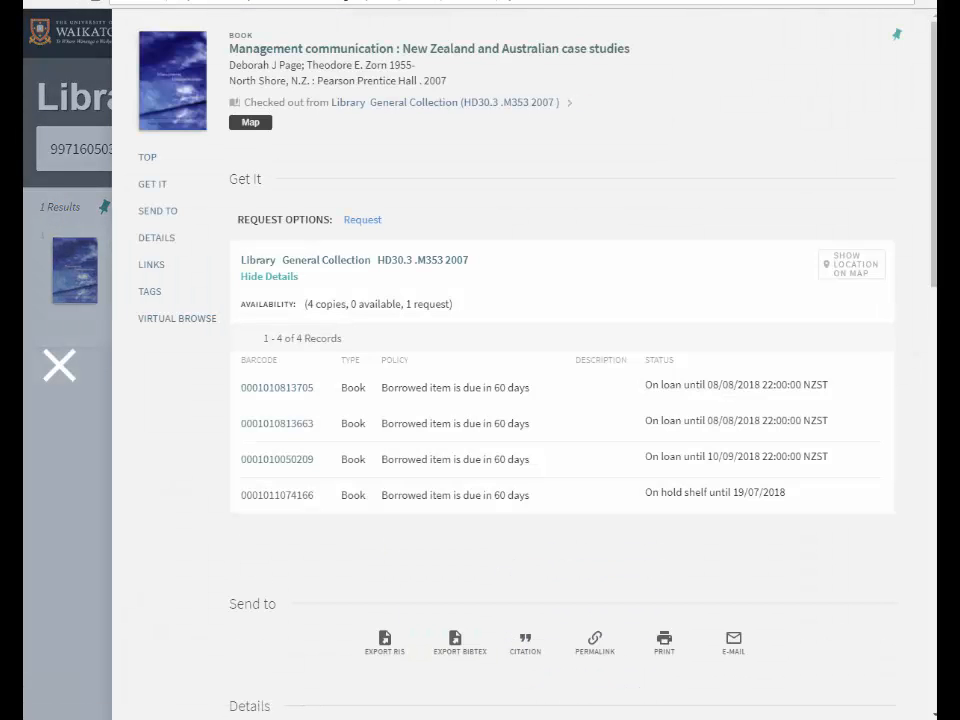
{"action": "left_click", "coordinate": [60, 364]}
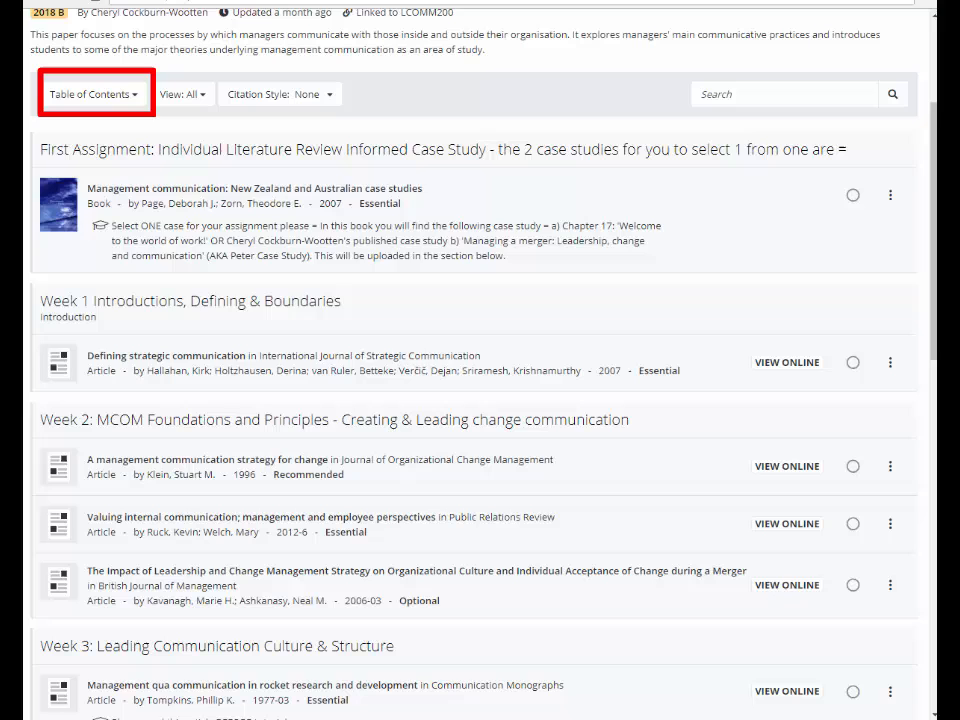
Step: Jump to Week 6 via the Table of Contents and show the 'View: All' filter options
{"action": "left_click", "coordinate": [92, 94]}
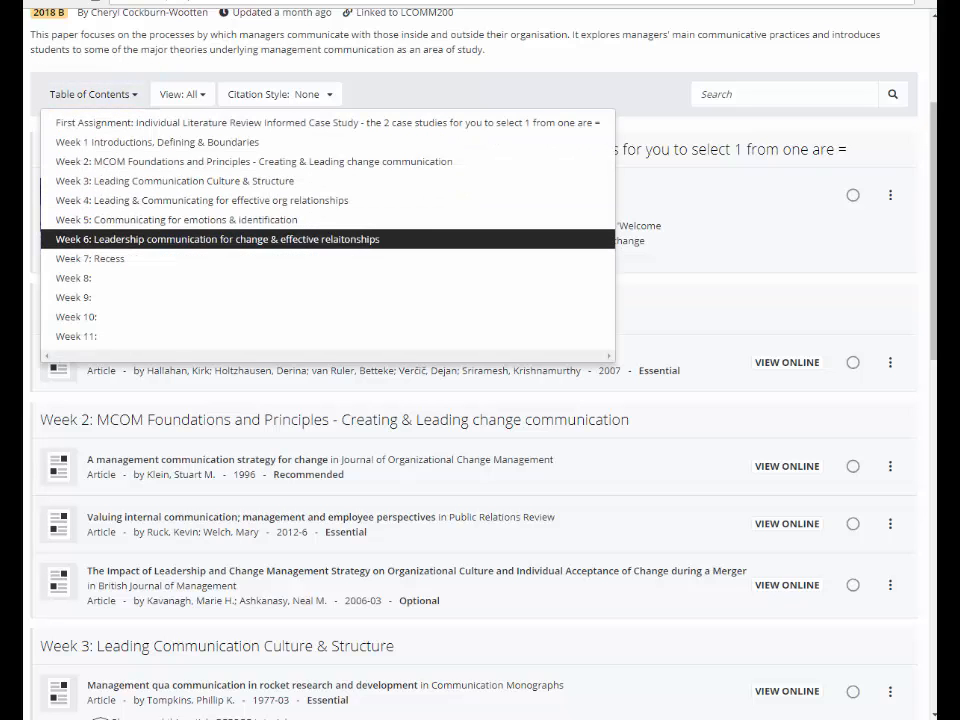
{"action": "left_click", "coordinate": [216, 238]}
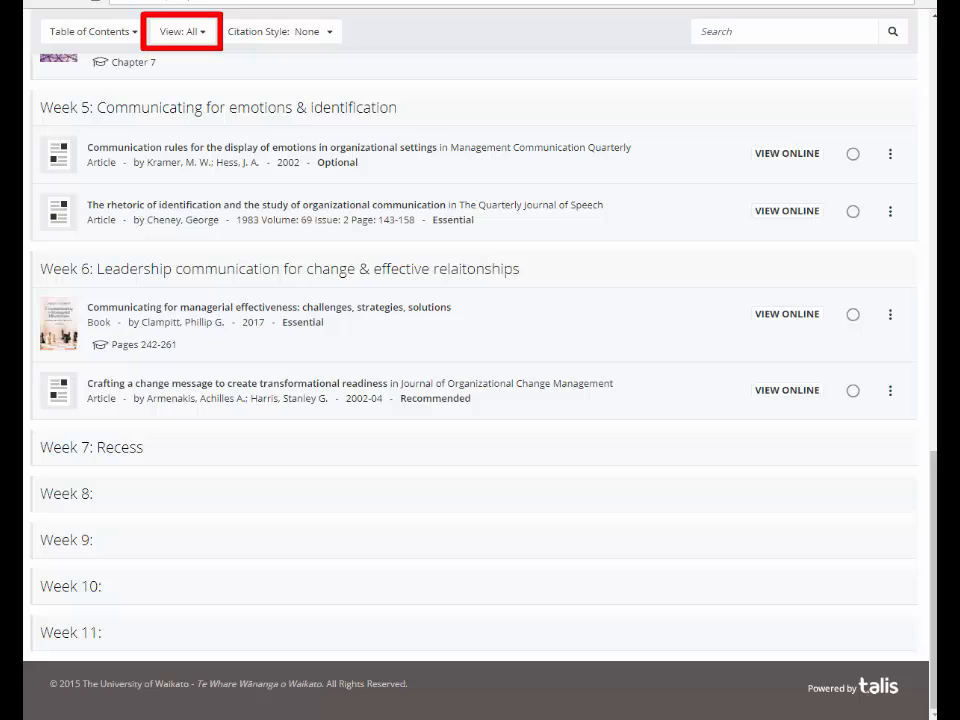
{"action": "left_click", "coordinate": [182, 32]}
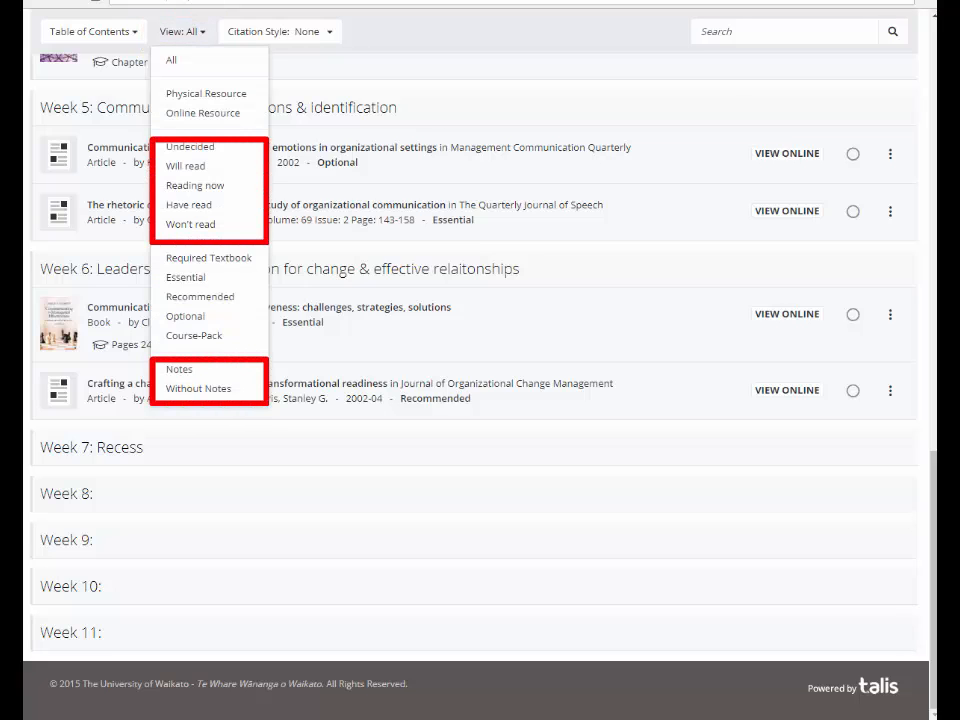